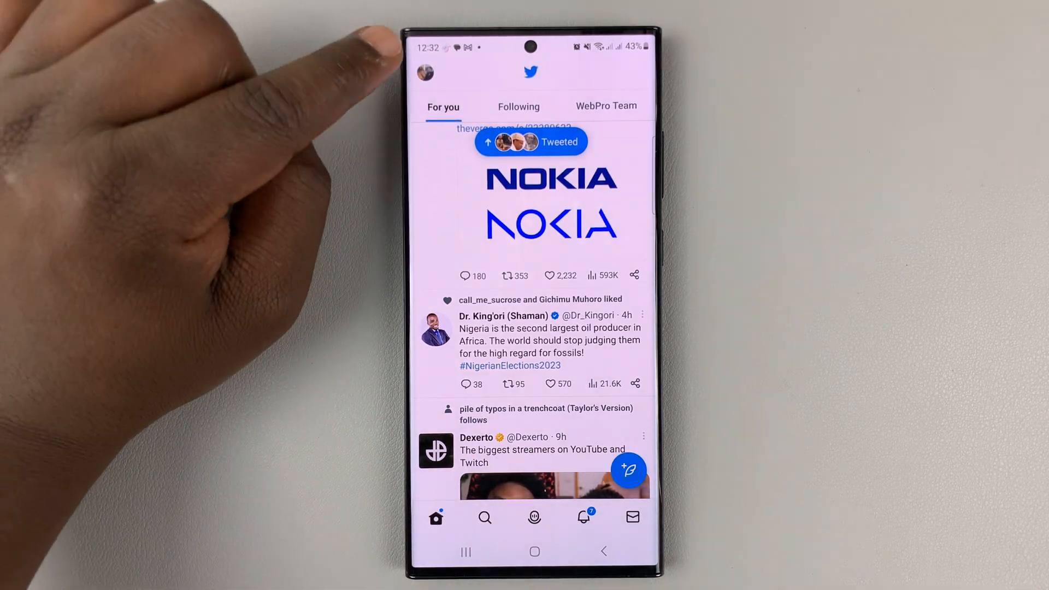
- Navigate from the profile menu through Settings & Support into Settings and privacy
click(425, 73)
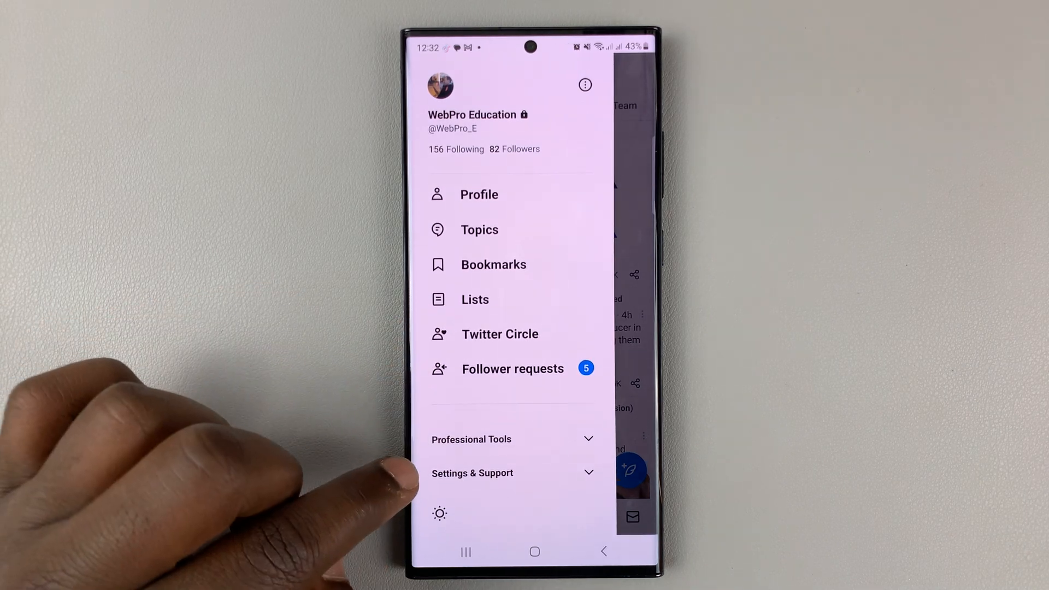
click(510, 473)
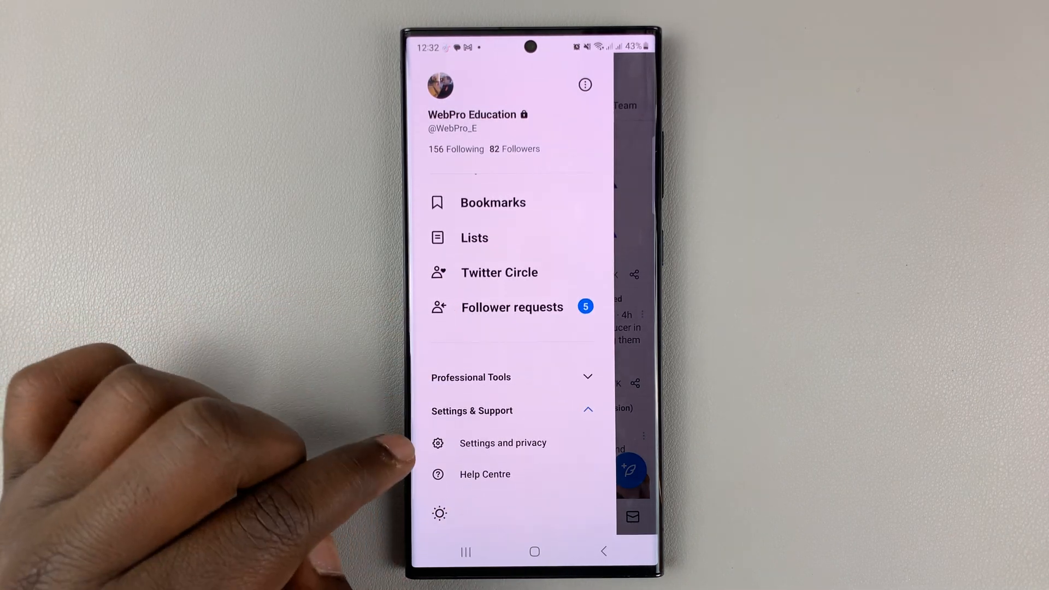
click(504, 443)
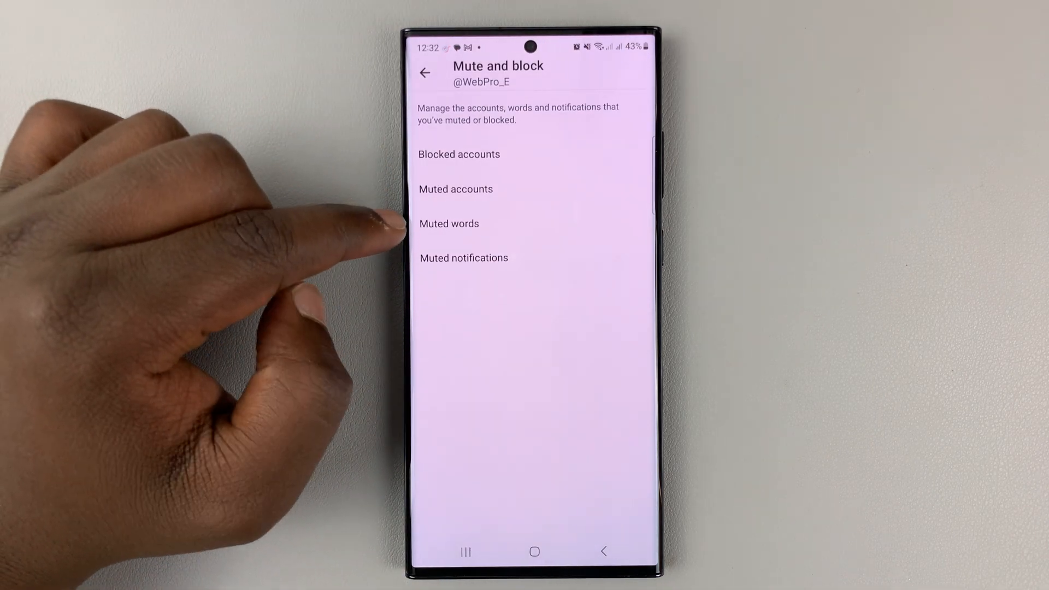
- Open Muted words and start a new muted word entry
click(449, 223)
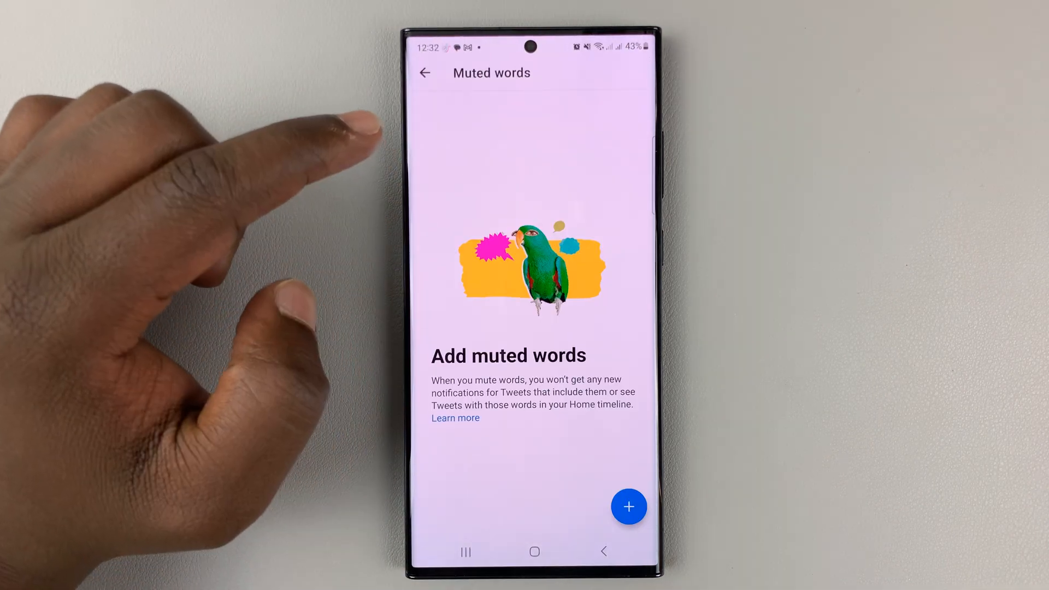
click(629, 506)
text(sugg)
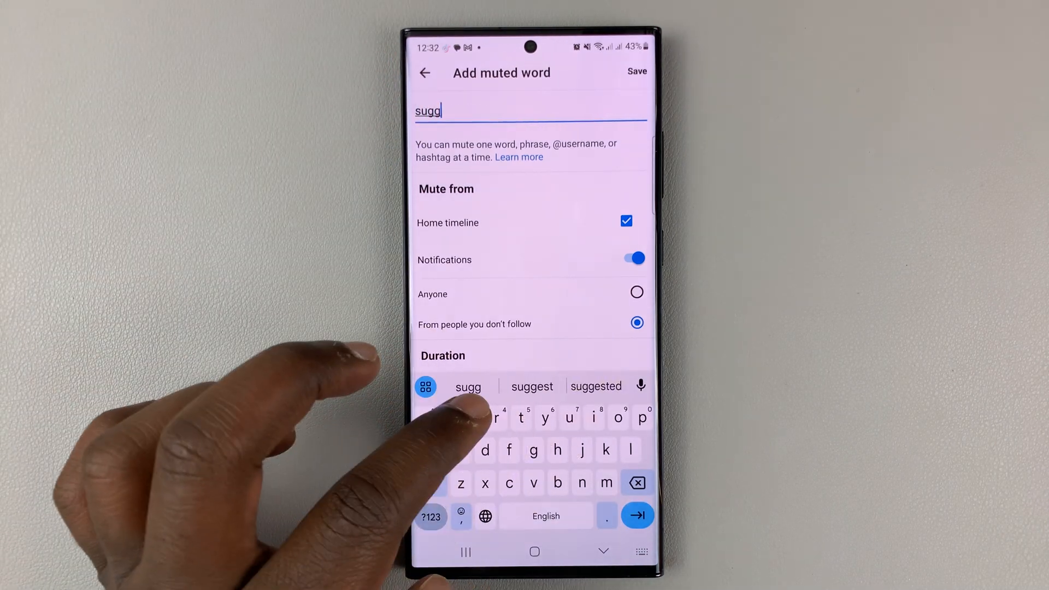
- Enter 'suggest_activity_tweet' as the muted word and save it
click(596, 386)
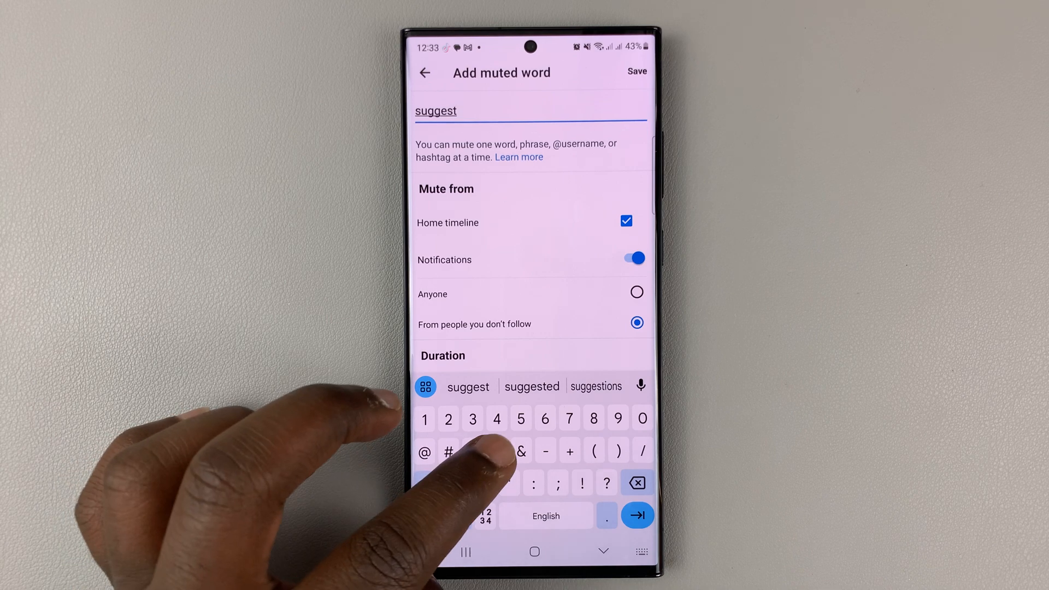
text(_a)
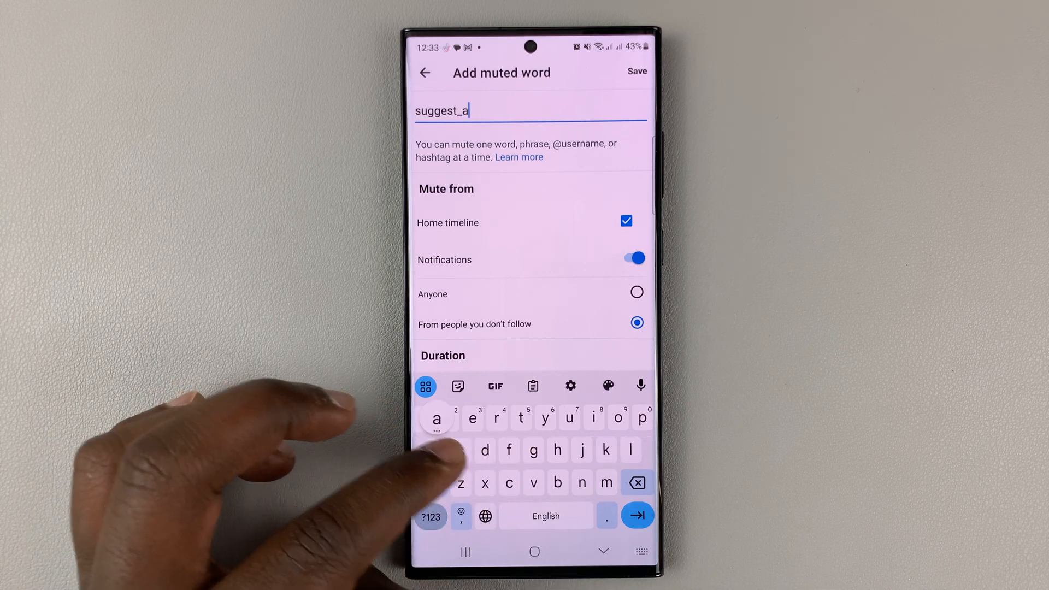
text(cti)
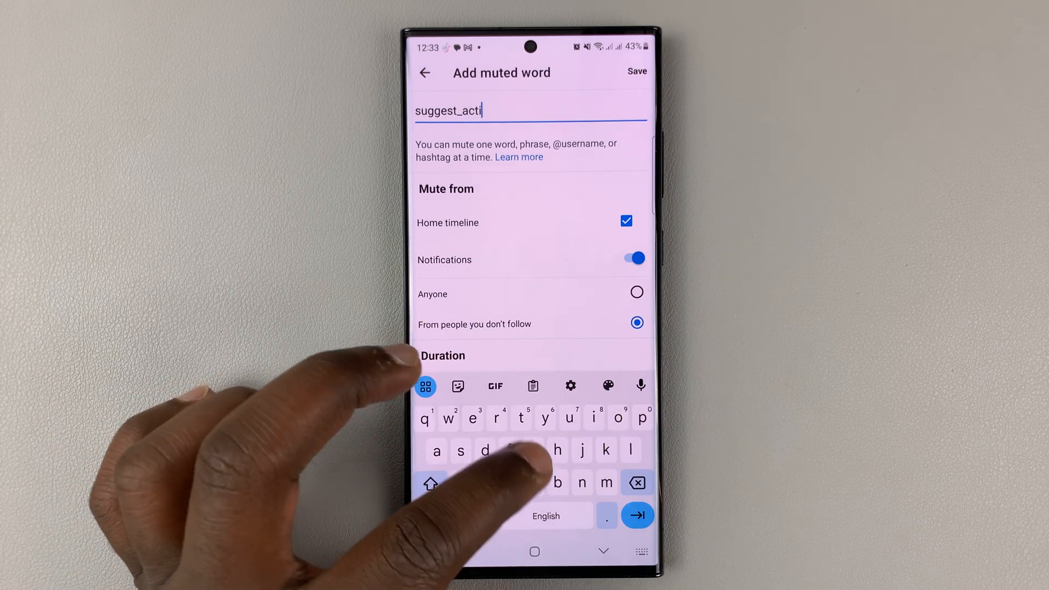
text(vity_tweet)
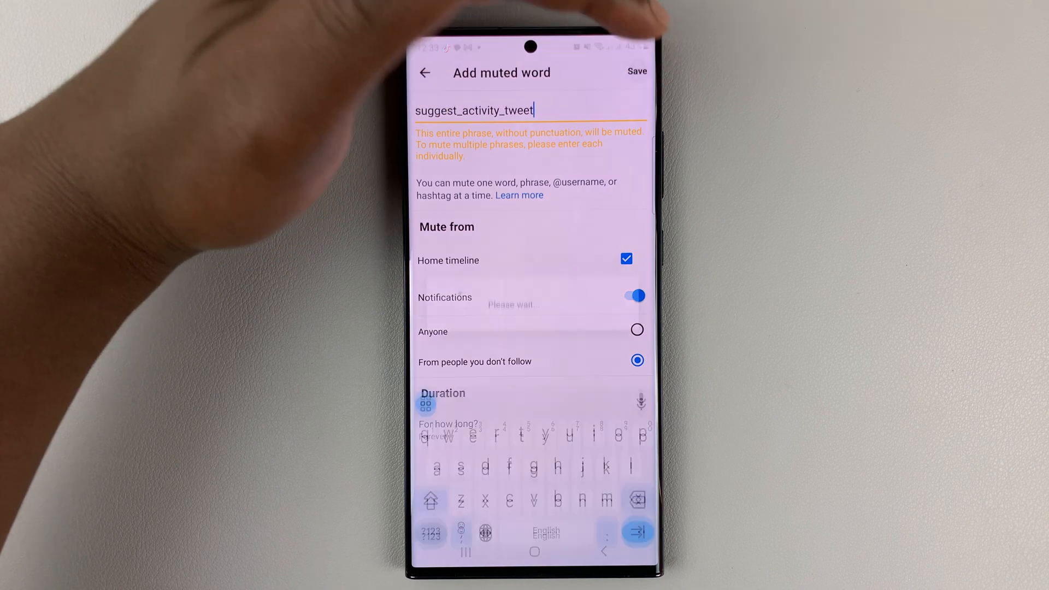
click(636, 72)
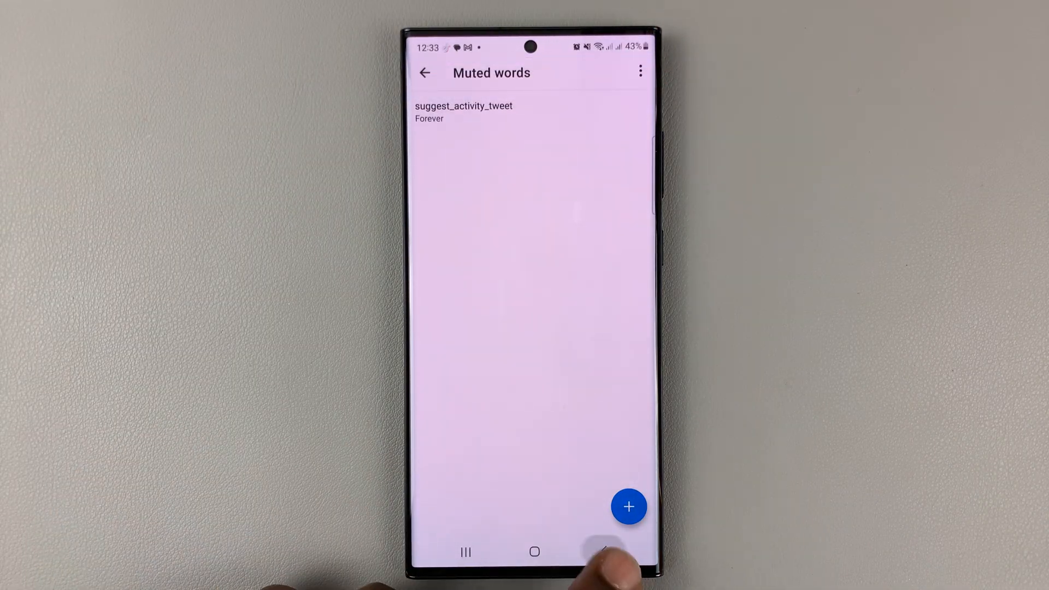
- Return to the home timeline and scroll the For you feed
click(424, 72)
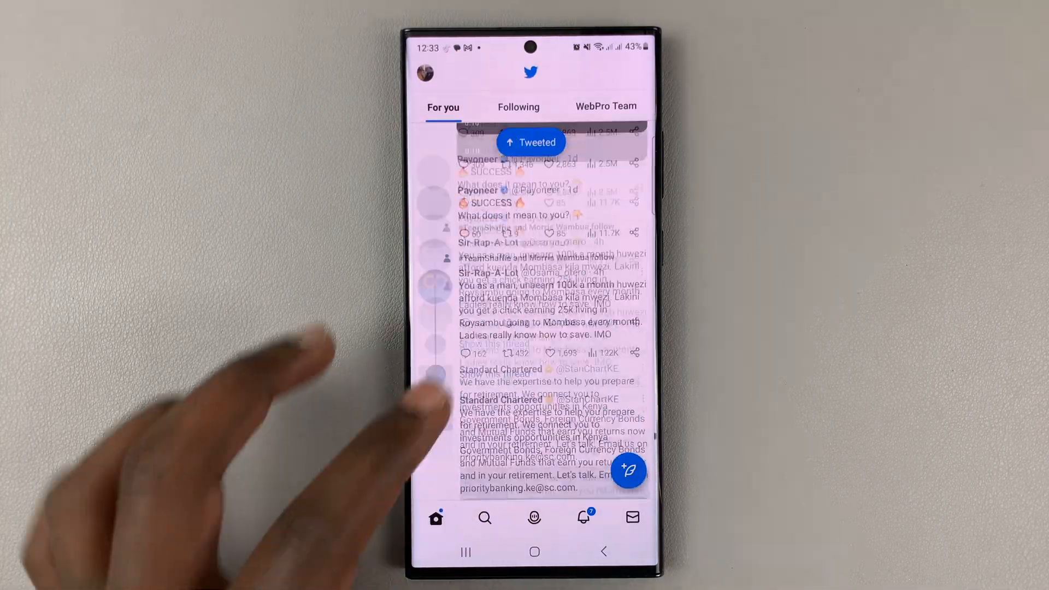
scroll(up, 3)
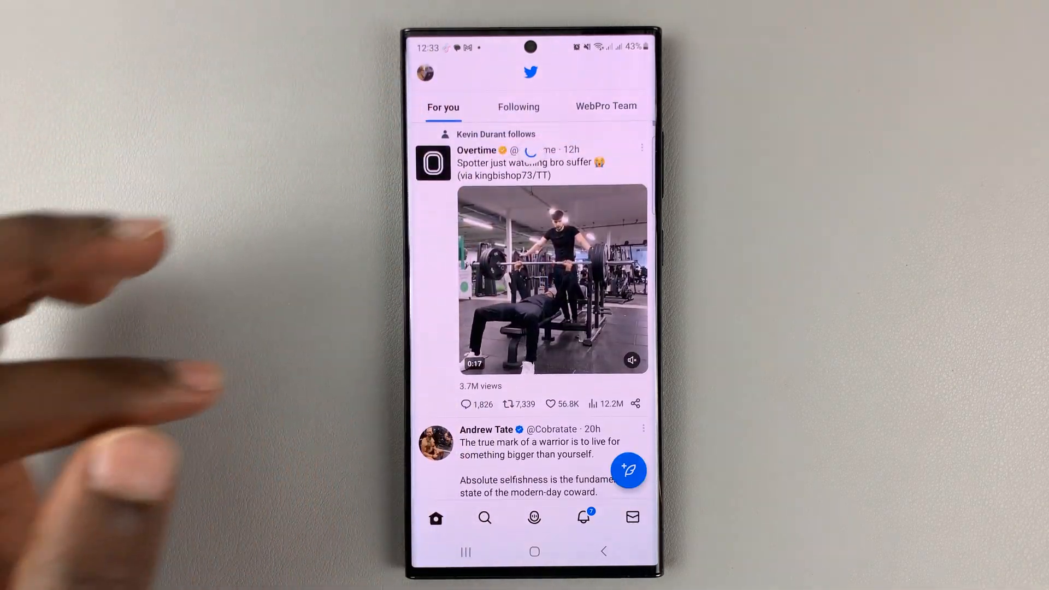